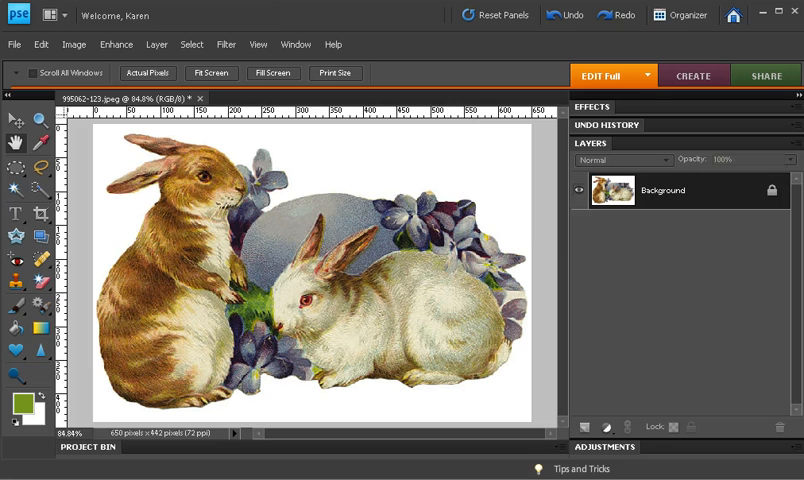
mouse_move(464, 104)
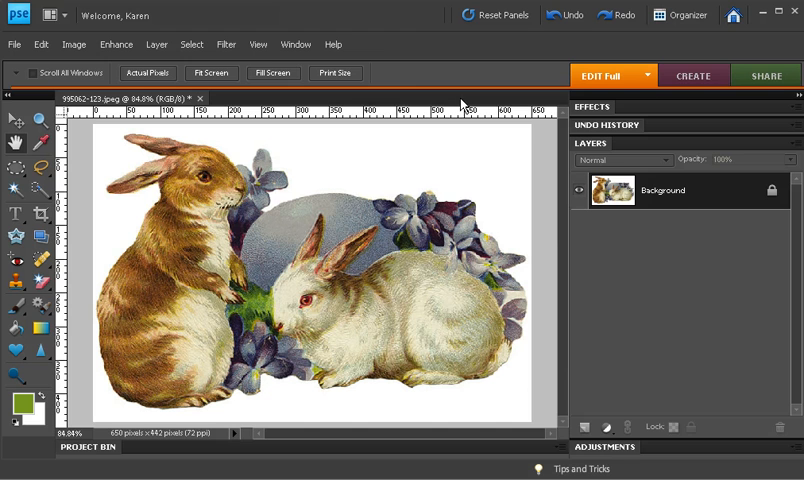
mouse_move(288, 148)
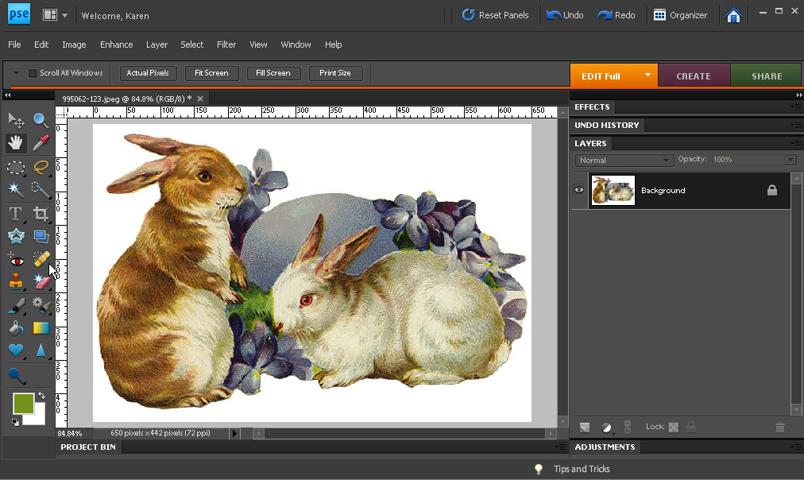
mouse_move(52, 288)
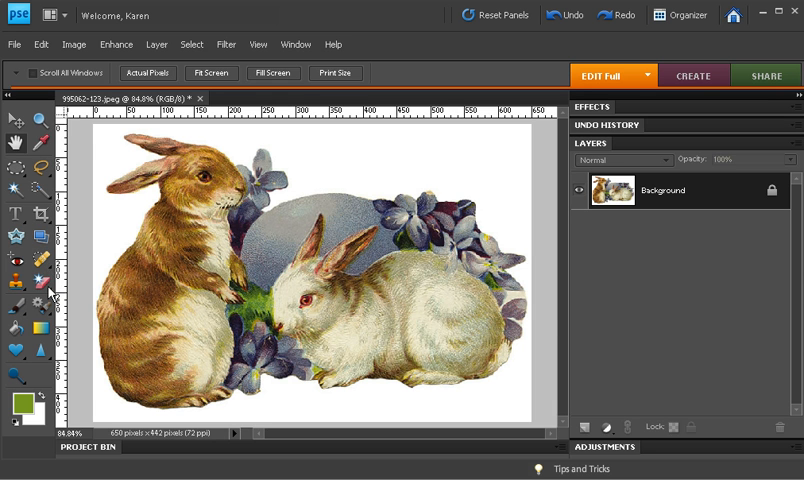
Switch from the eraser group to the Magic Eraser tool for one-click colour removal
left_click(32, 284)
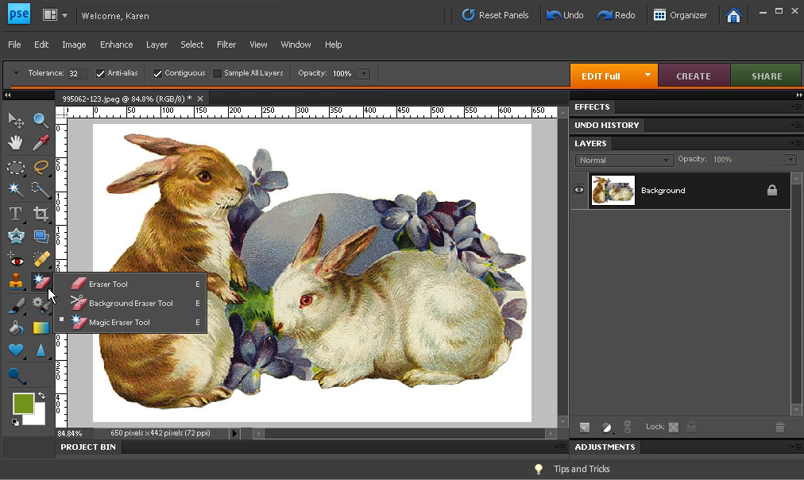
mouse_move(120, 320)
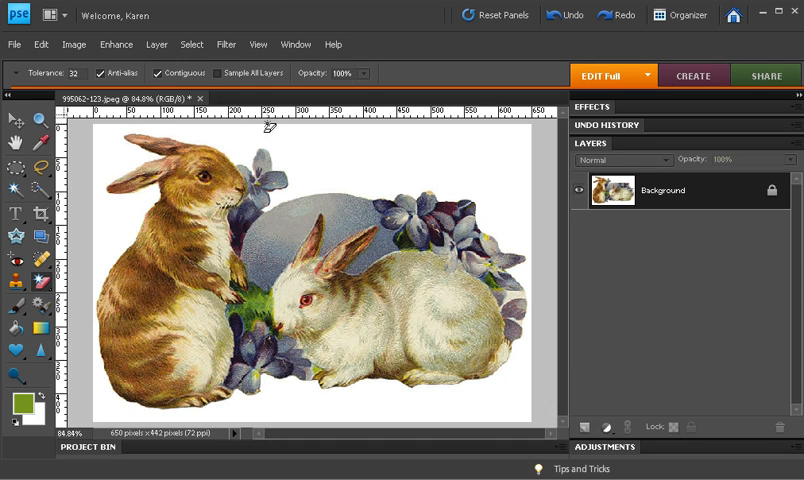
mouse_move(330, 152)
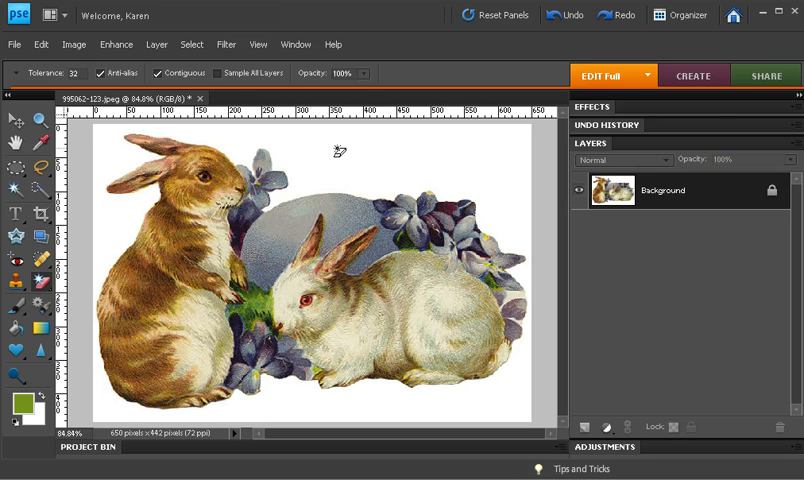
Erase the white background around the bunnies and violets to transparency
double_click(660, 190)
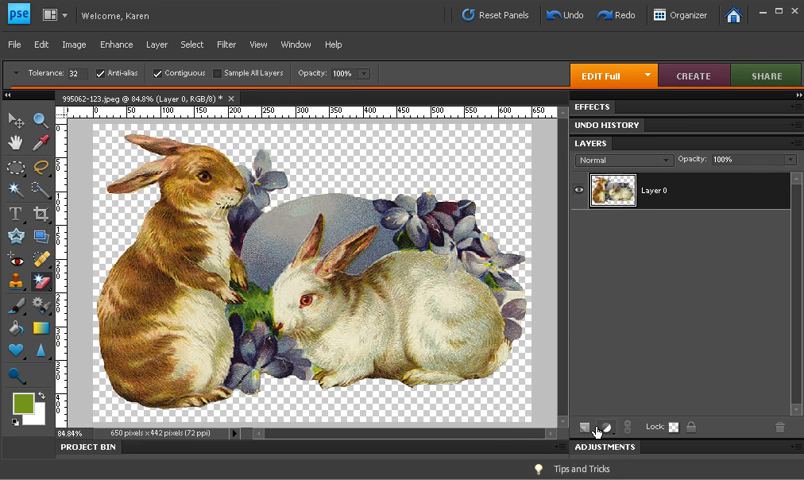
left_click(584, 426)
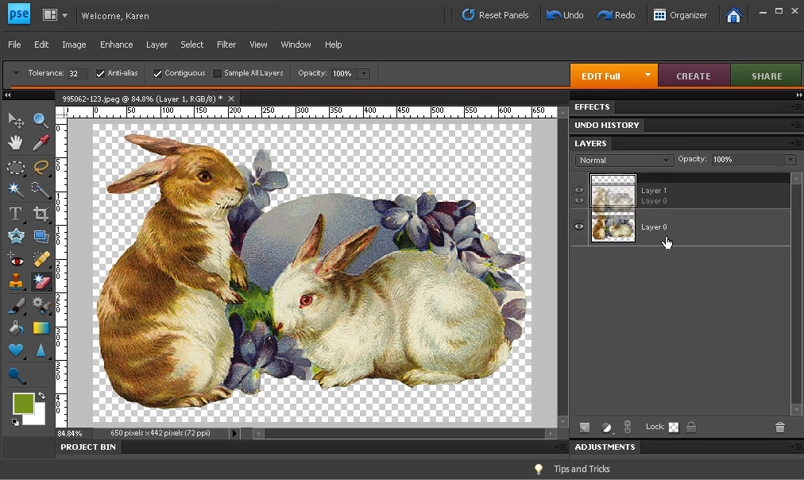
left_click(656, 228)
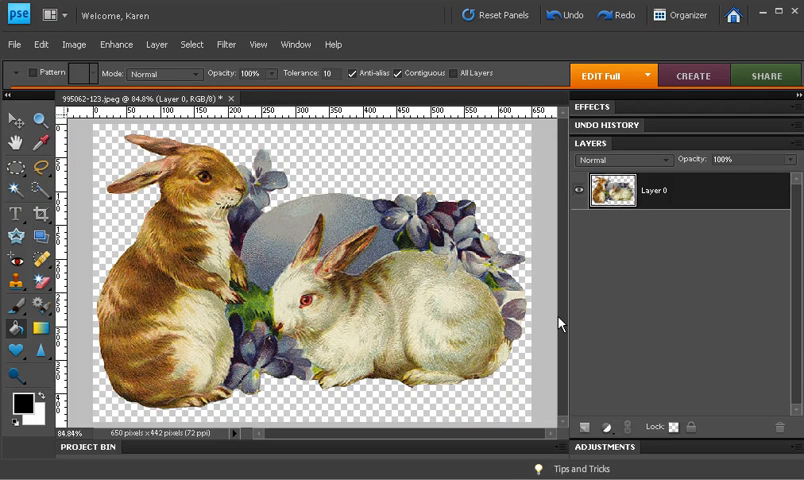
mouse_move(128, 260)
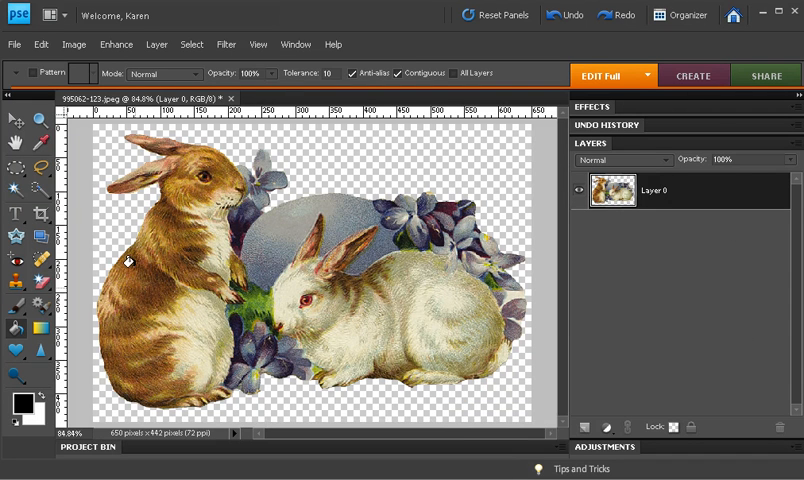
mouse_move(28, 56)
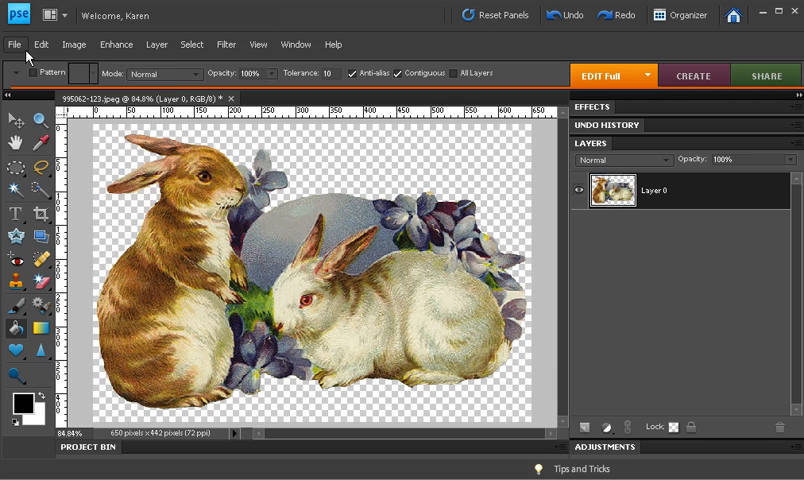
Save the transparent bunny image as a Photoshop (*.PSD) file in the Dover Clipart folder
left_click(14, 44)
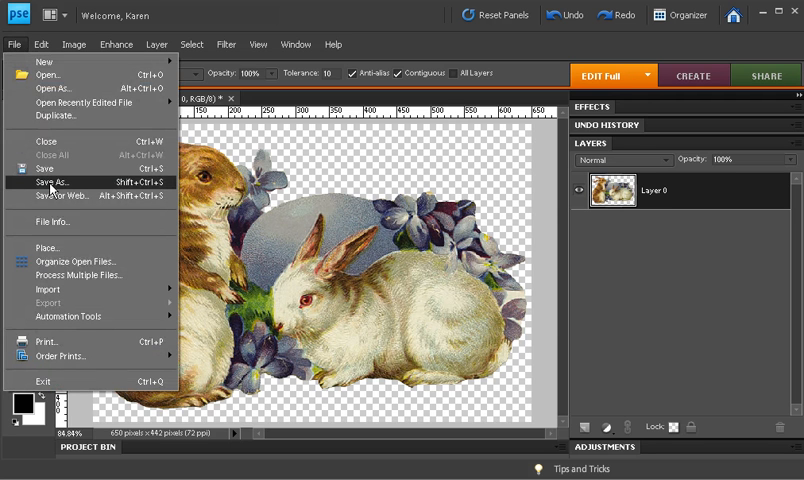
left_click(48, 184)
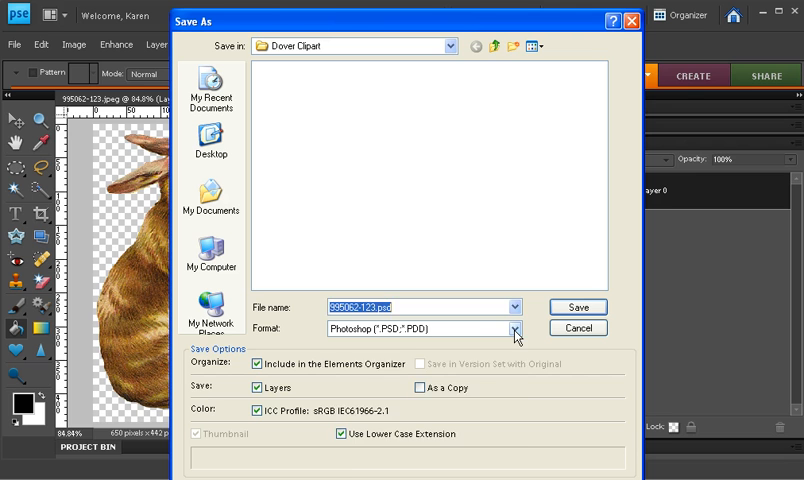
left_click(512, 328)
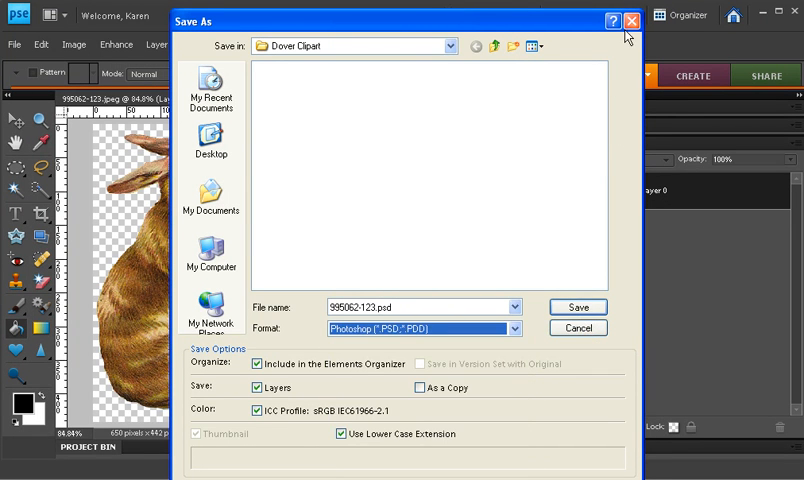
left_click(632, 20)
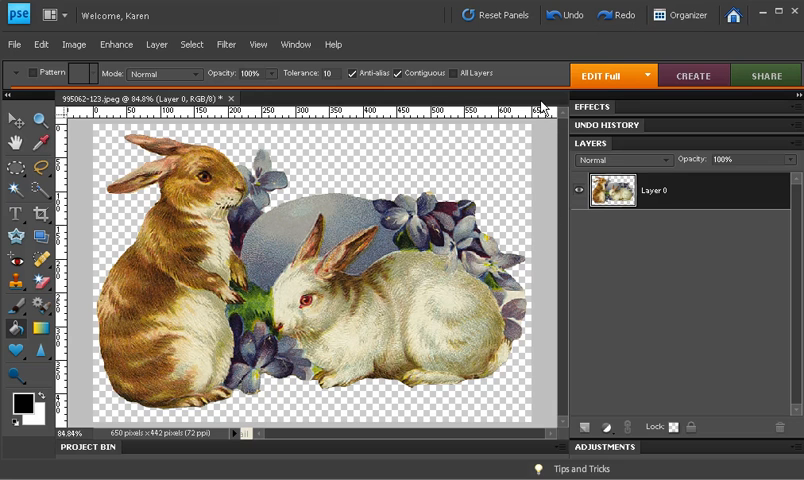